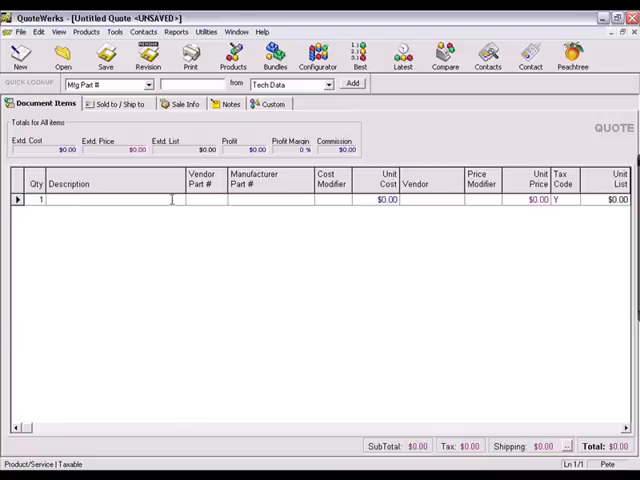
# Enter three quote rows described test1, page break and test2, each at $0.00
pyautogui.write('test1')
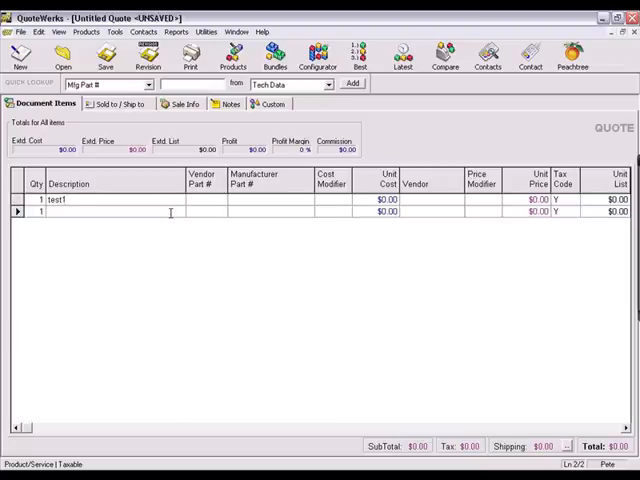
pyautogui.write('page')
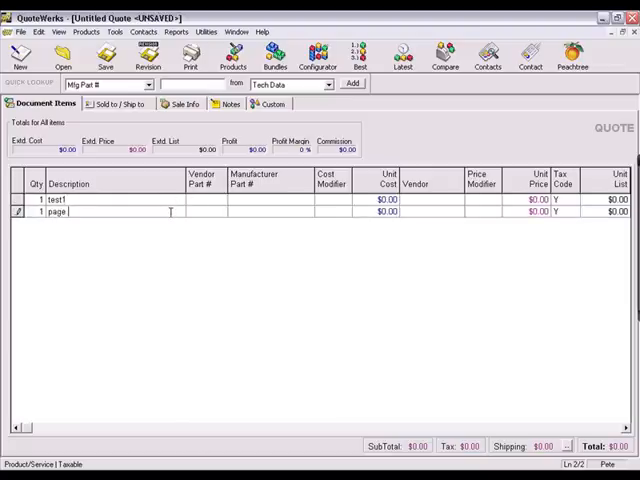
pyautogui.write('break')
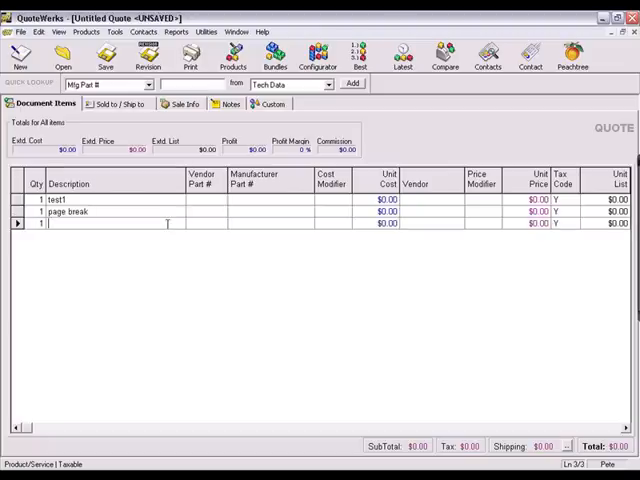
pyautogui.write('test2')
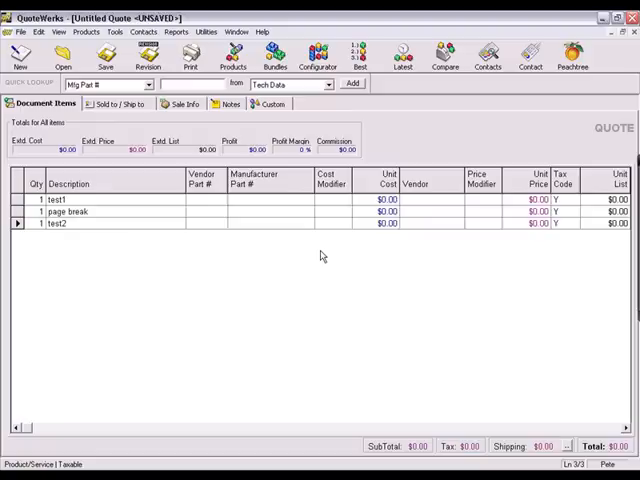
pyautogui.click(16, 32)
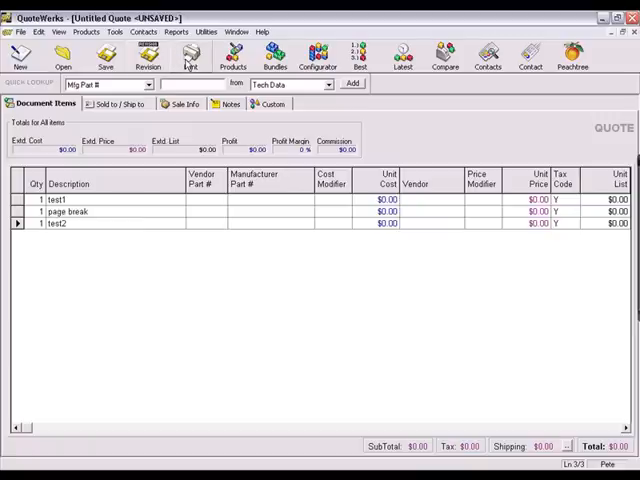
# Select the Page Break sample print layout and bring it into Layout Designer for editing
pyautogui.click(188, 56)
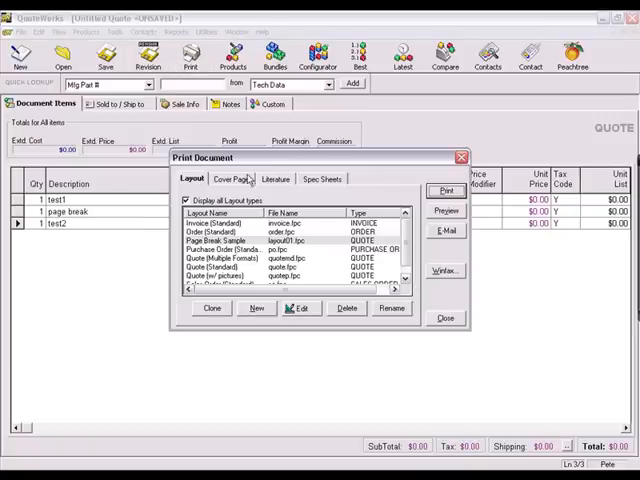
pyautogui.click(256, 240)
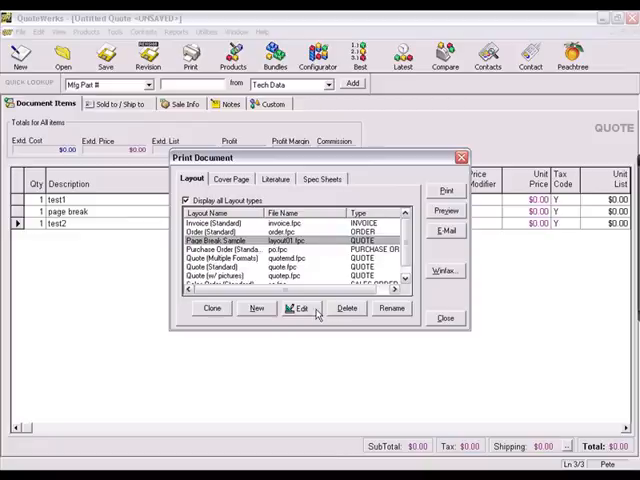
pyautogui.click(300, 308)
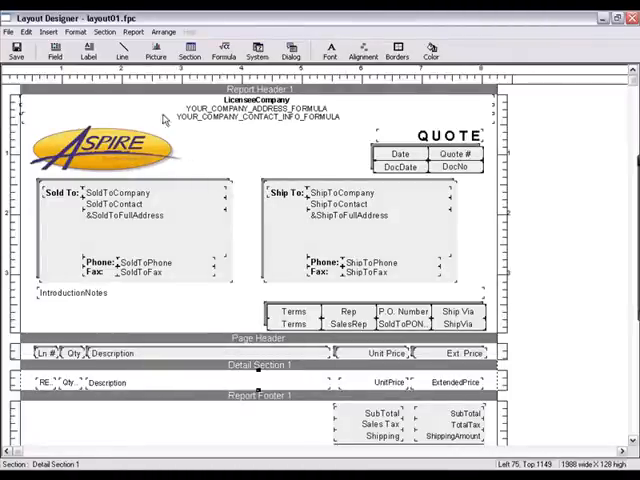
# Insert Detail Section 2 into the quote layout via Section > Insert
pyautogui.click(104, 32)
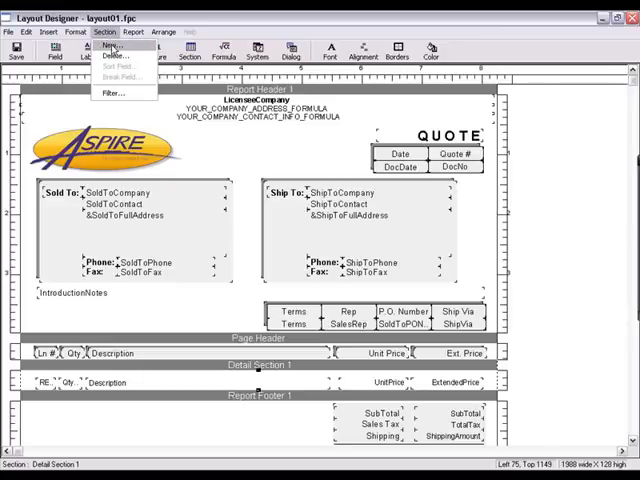
pyautogui.click(116, 44)
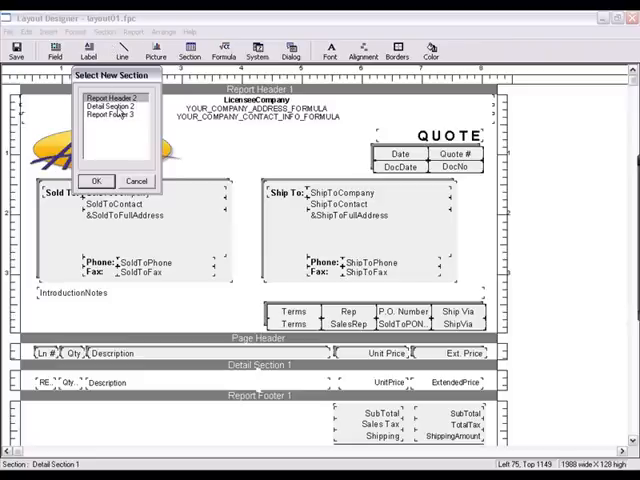
pyautogui.click(112, 108)
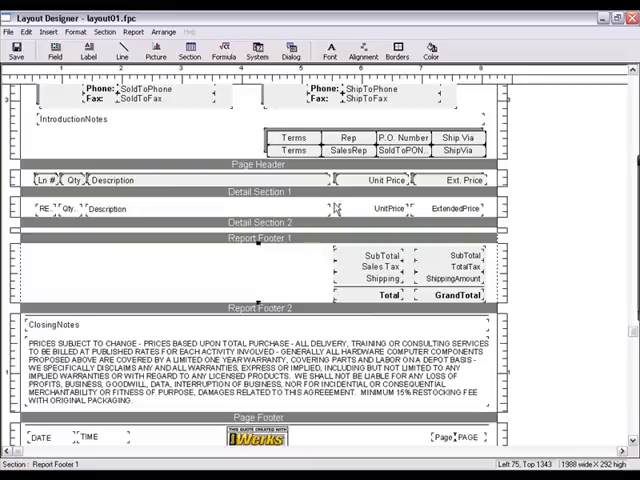
# Bring up the Filter selection criteria for Detail Section 1
pyautogui.click(340, 208)
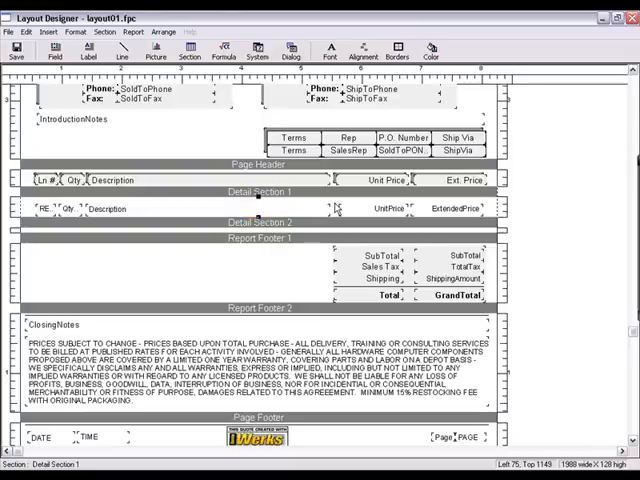
pyautogui.rightClick(342, 208)
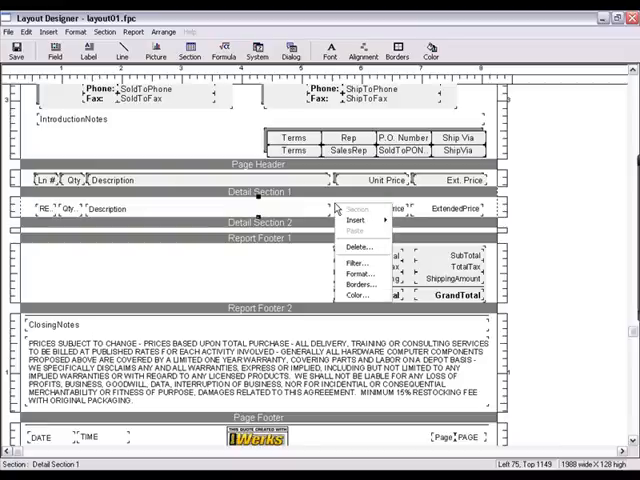
pyautogui.moveTo(358, 262)
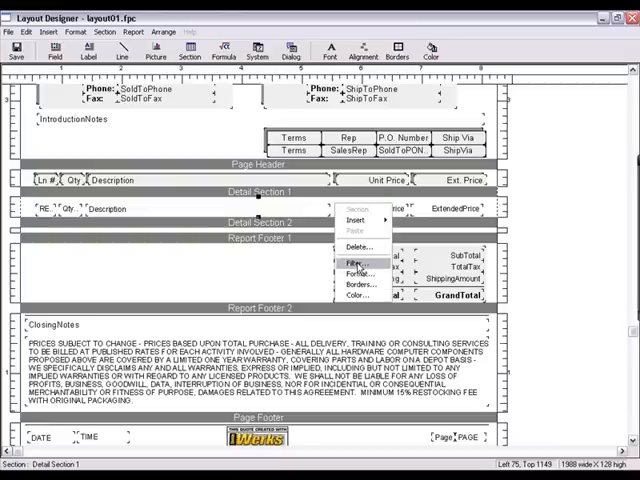
pyautogui.click(350, 260)
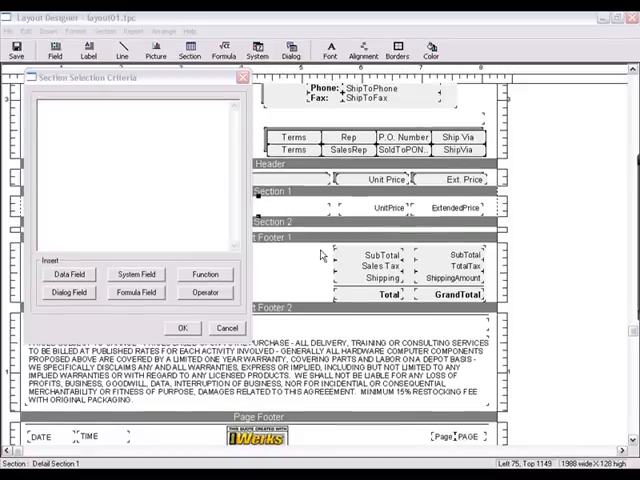
# Build the criteria IF DocumentItems->Description <> "page break" and confirm it
pyautogui.click(204, 292)
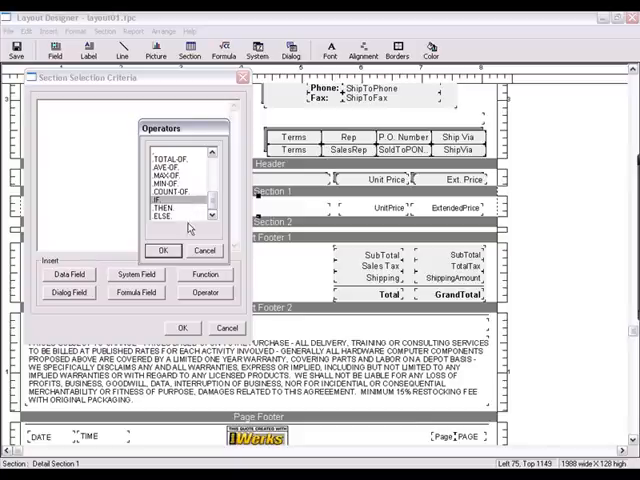
pyautogui.click(162, 250)
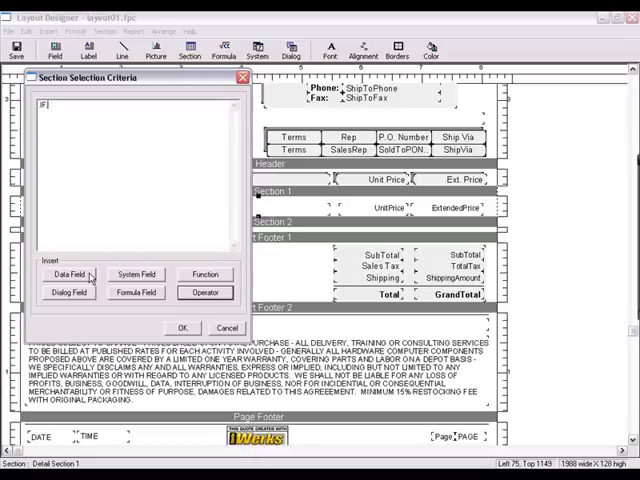
pyautogui.click(68, 274)
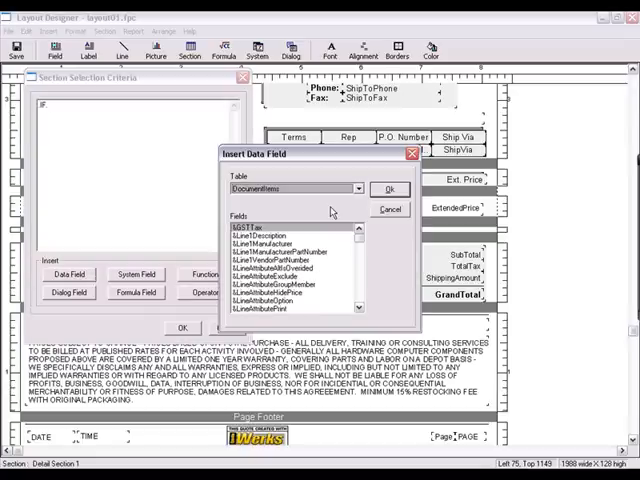
pyautogui.moveTo(336, 212)
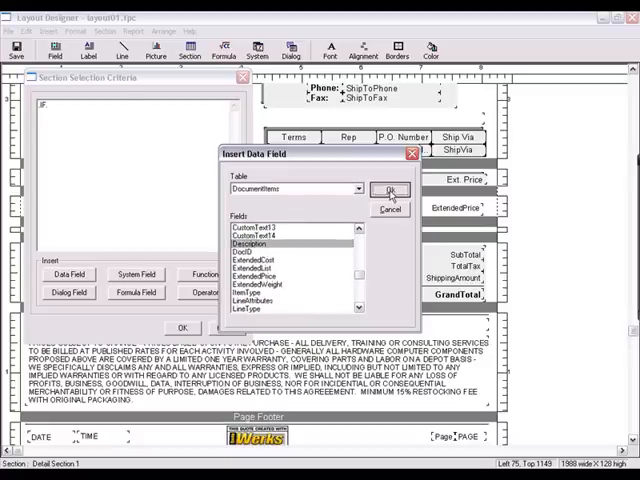
pyautogui.click(390, 190)
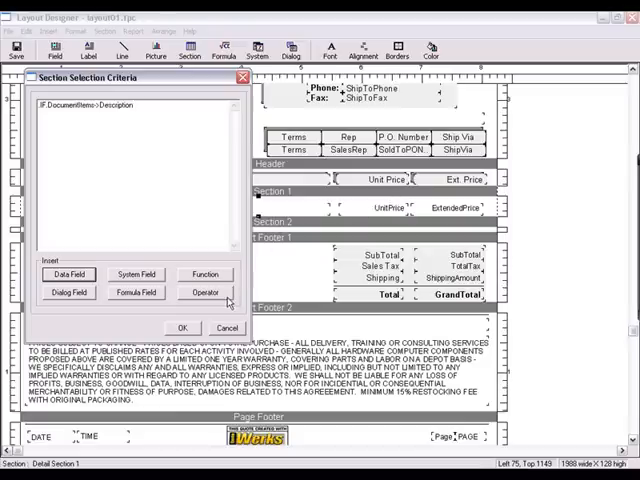
pyautogui.click(204, 292)
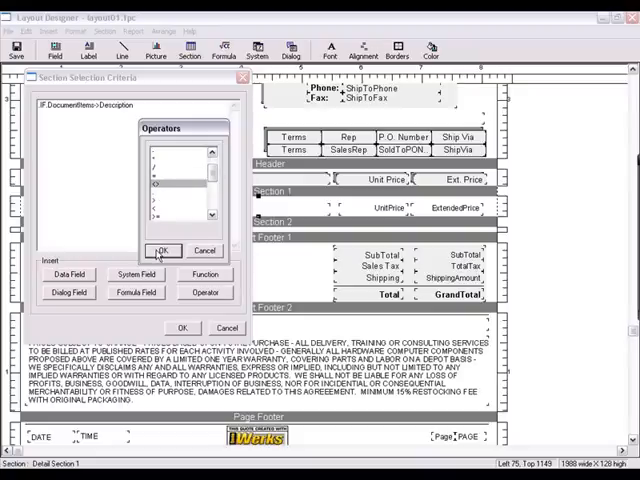
pyautogui.click(164, 250)
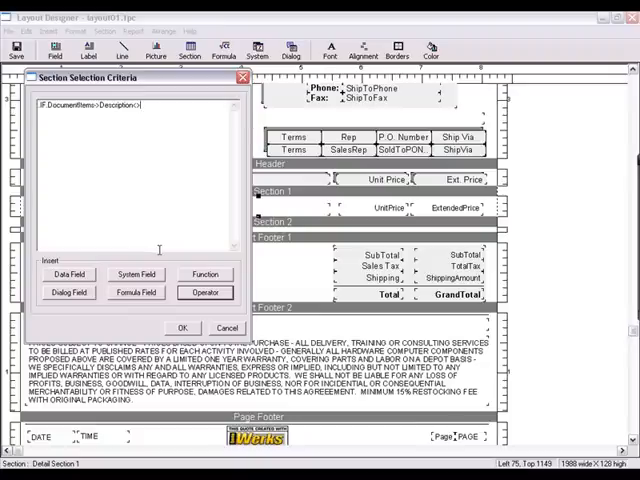
pyautogui.write('page break"')
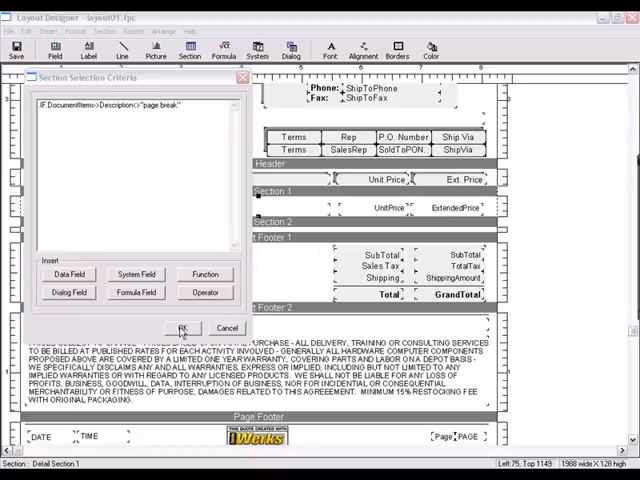
pyautogui.click(182, 328)
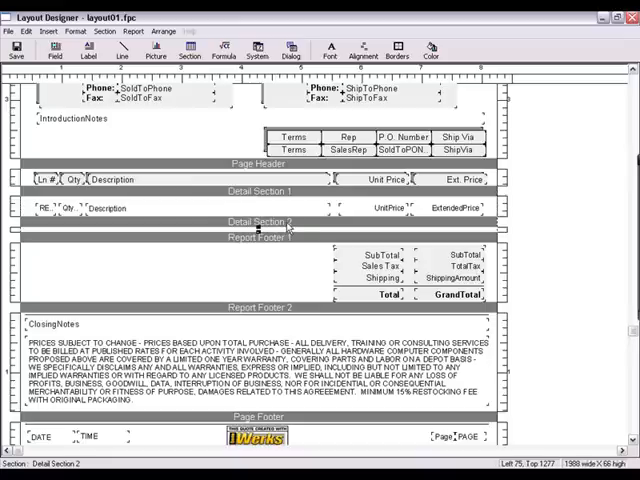
# Filter Detail Section 2 with IF DocumentItems->Description = "page break" and confirm
pyautogui.rightClick(290, 224)
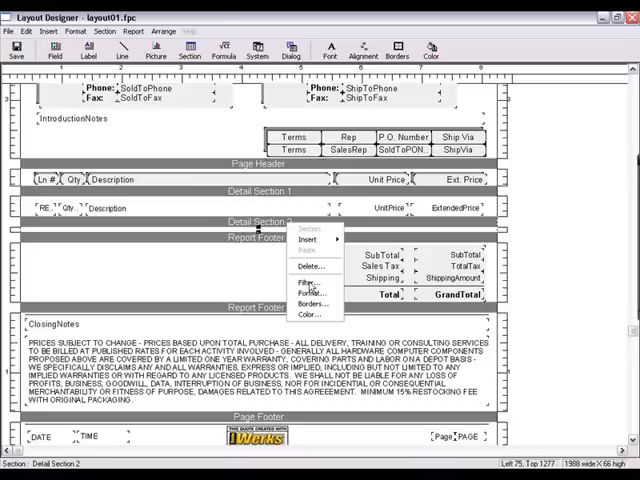
pyautogui.click(308, 284)
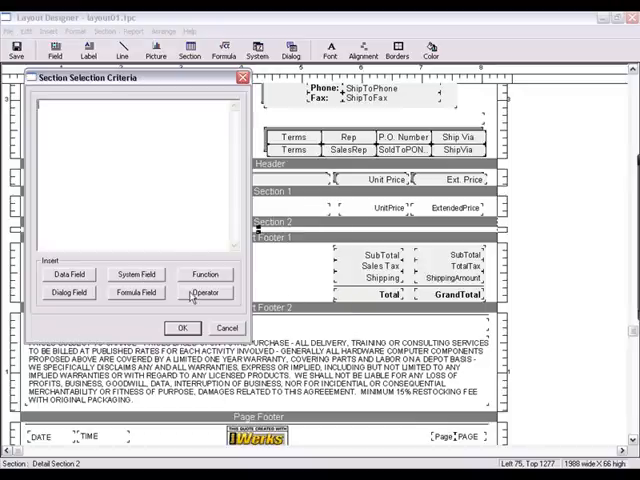
pyautogui.click(206, 292)
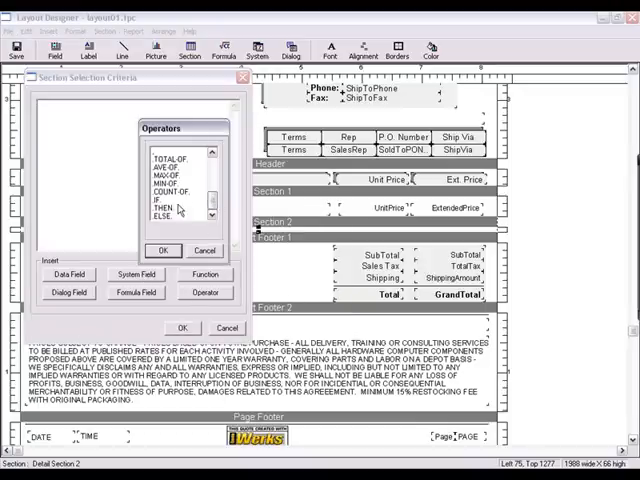
pyautogui.click(160, 200)
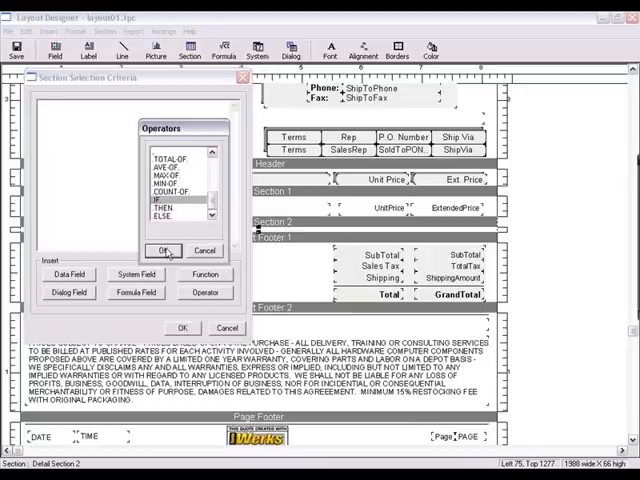
pyautogui.click(68, 272)
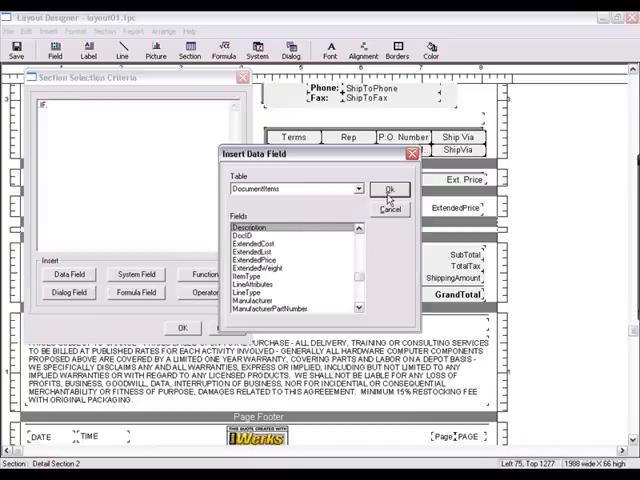
pyautogui.click(388, 190)
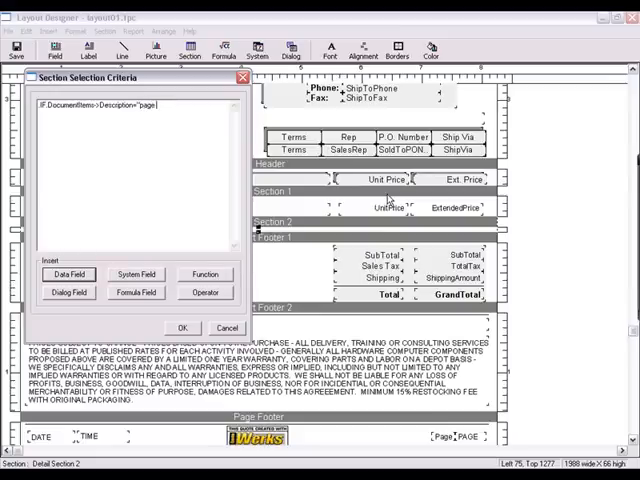
pyautogui.write('break"')
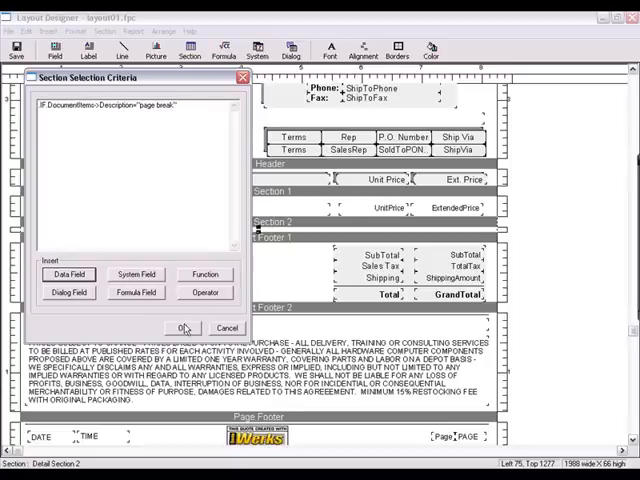
pyautogui.click(184, 328)
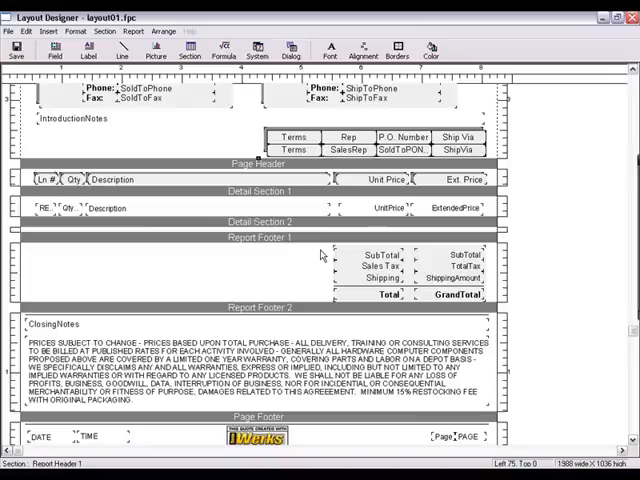
pyautogui.moveTo(320, 252)
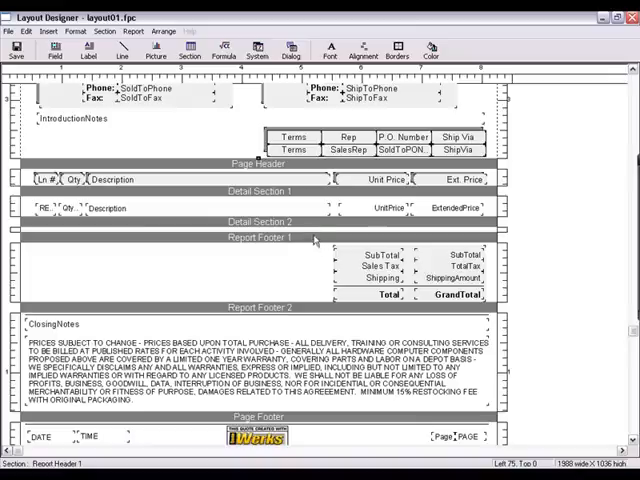
# In Detail Section 2's Format settings, enable Advance Page Before Printing the Section
pyautogui.rightClick(316, 236)
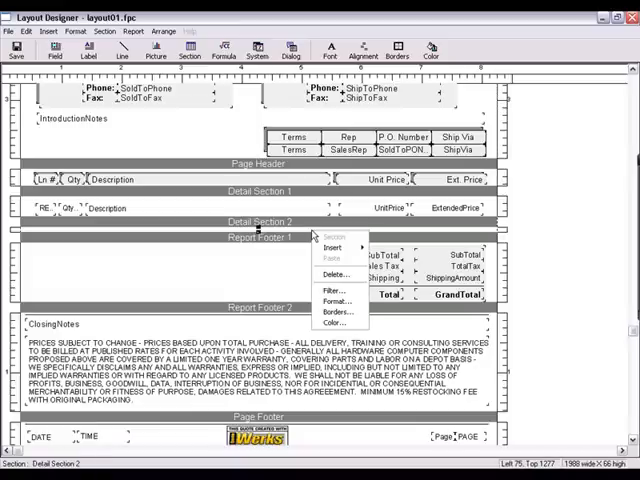
pyautogui.moveTo(336, 300)
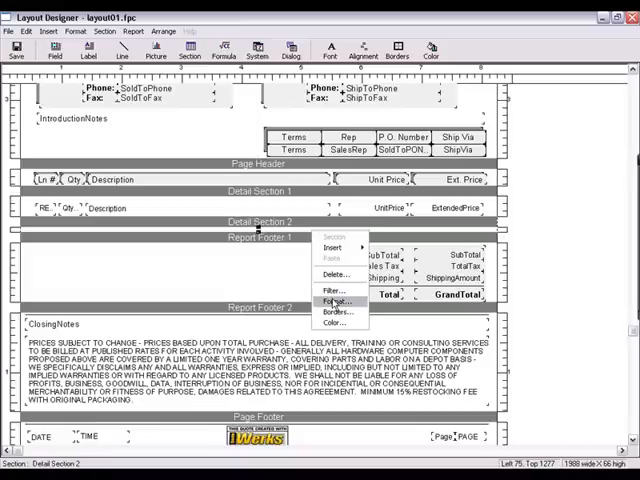
pyautogui.click(296, 232)
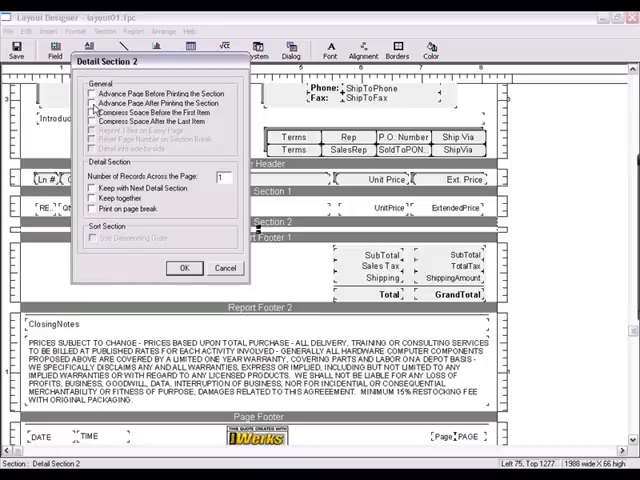
pyautogui.click(92, 102)
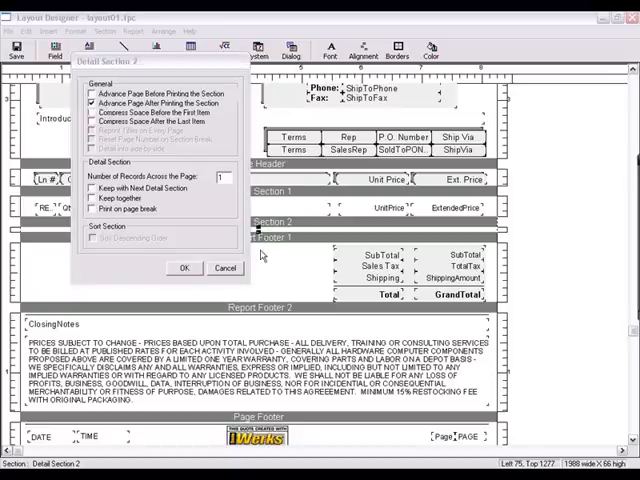
pyautogui.click(184, 268)
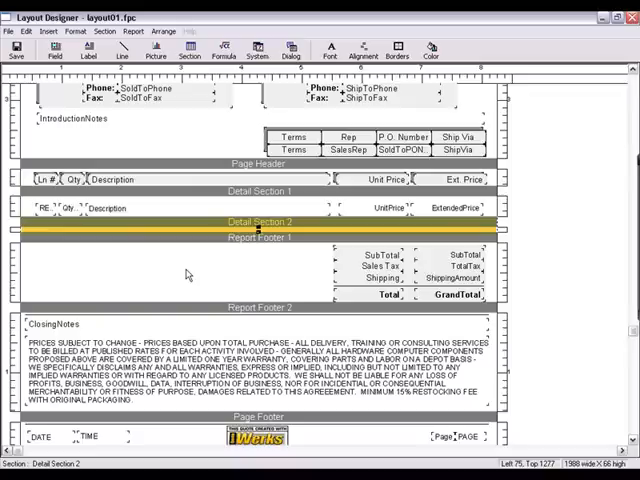
pyautogui.moveTo(172, 278)
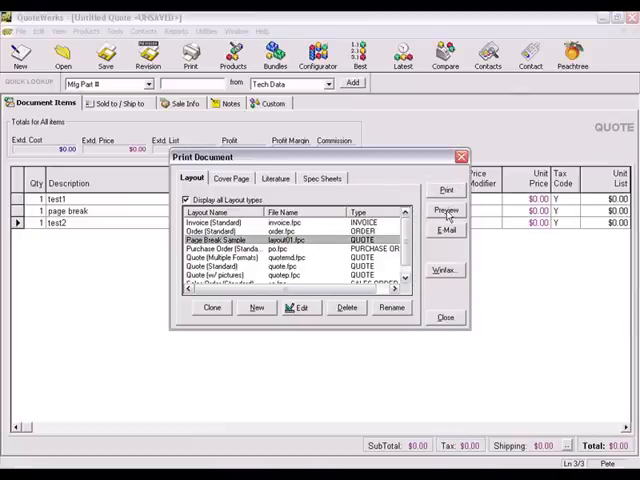
# Preview the quote printing across two pages, then close back to the item list
pyautogui.click(444, 210)
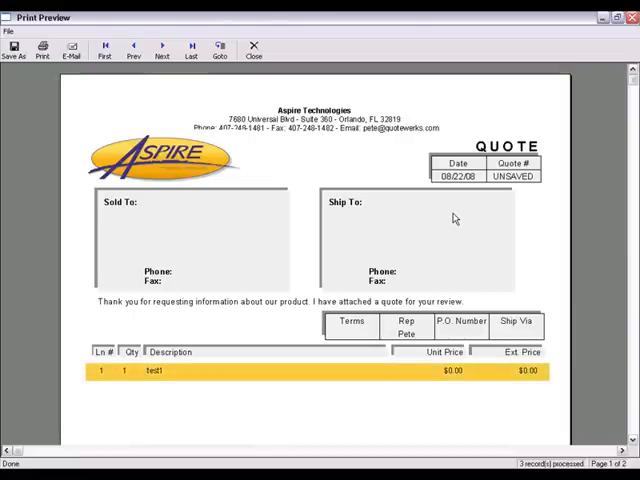
pyautogui.moveTo(452, 216)
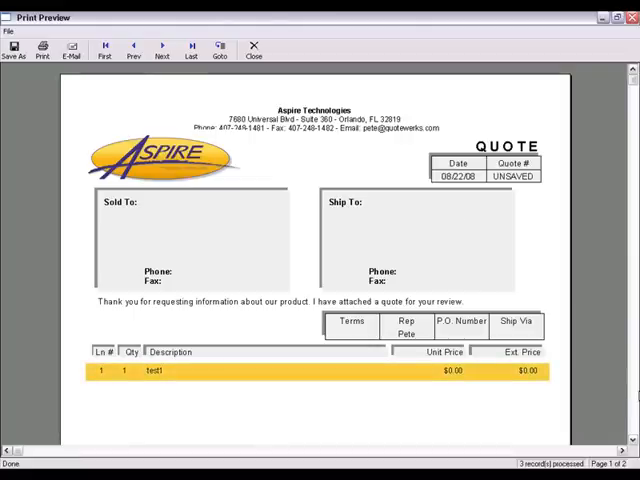
pyautogui.scroll(-3)
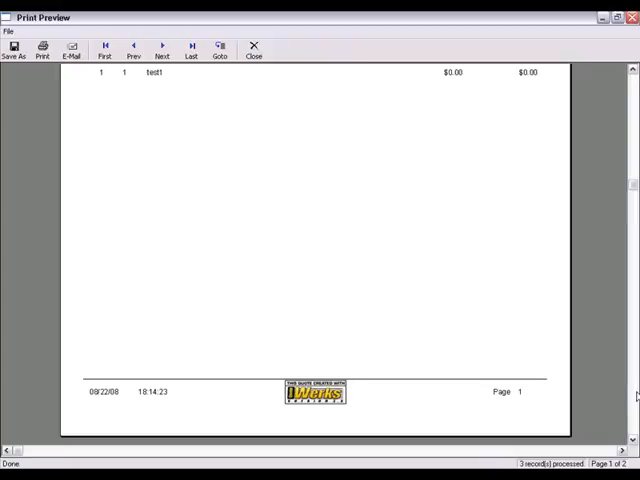
pyautogui.moveTo(462, 462)
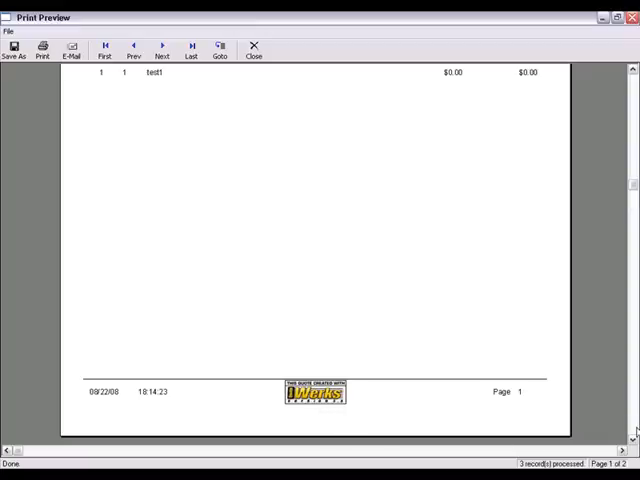
pyautogui.click(160, 50)
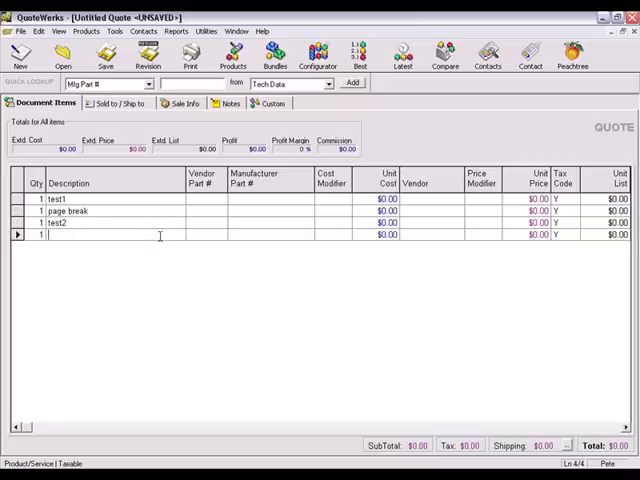
# Create a 'page break' F2 lookup value and fill it into the fourth item's description
pyautogui.press('f2')
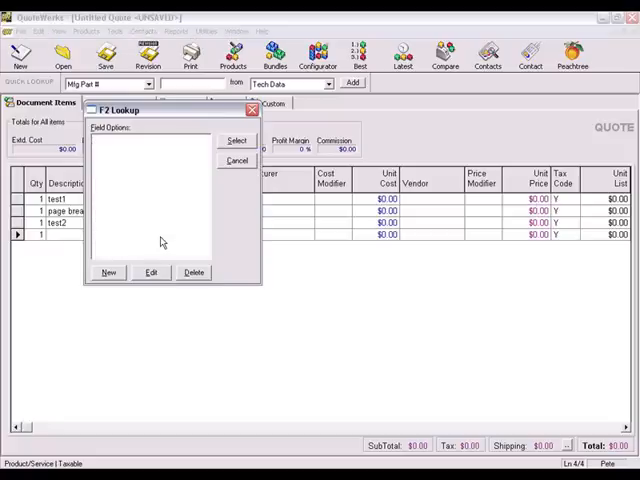
pyautogui.click(108, 272)
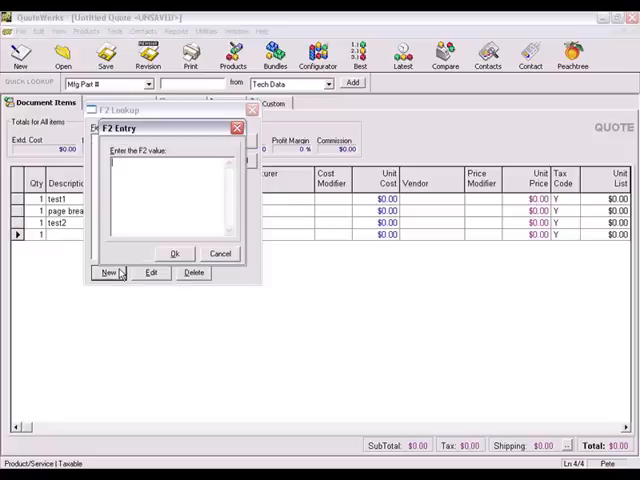
pyautogui.write('a')
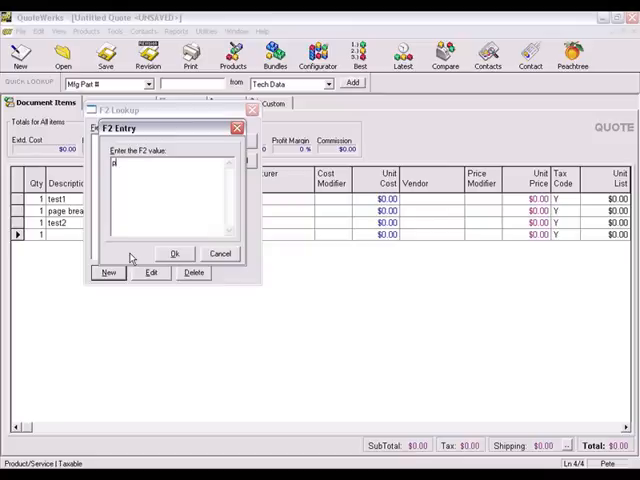
pyautogui.write('page')
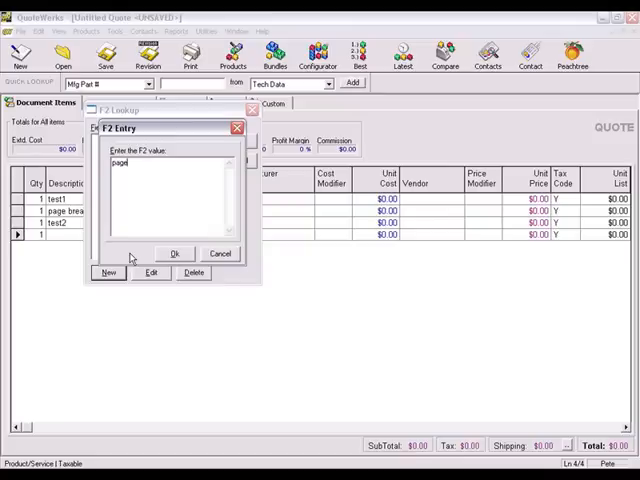
pyautogui.write('break')
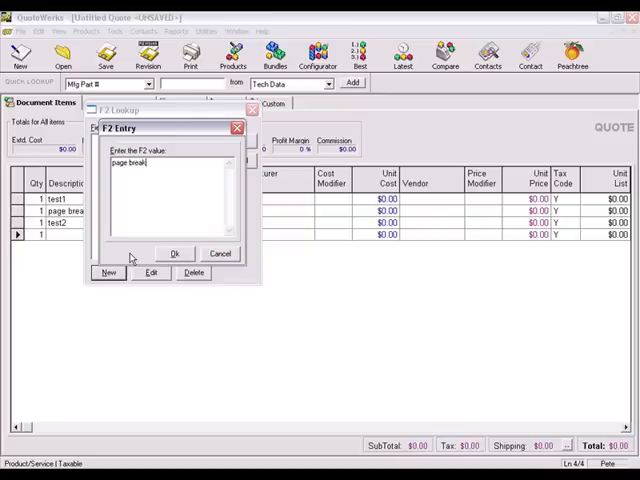
pyautogui.click(174, 252)
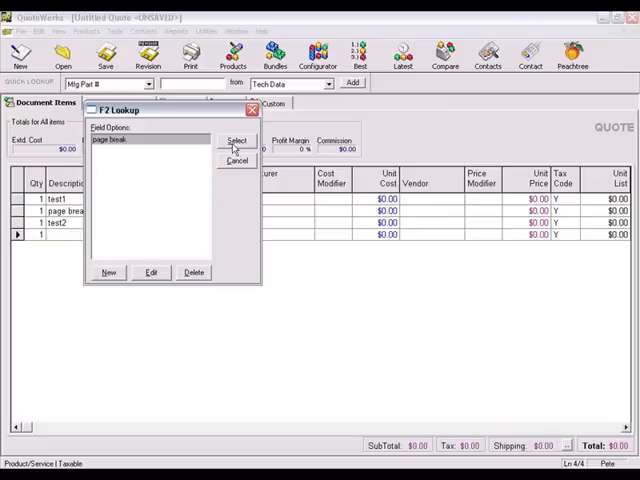
pyautogui.click(236, 140)
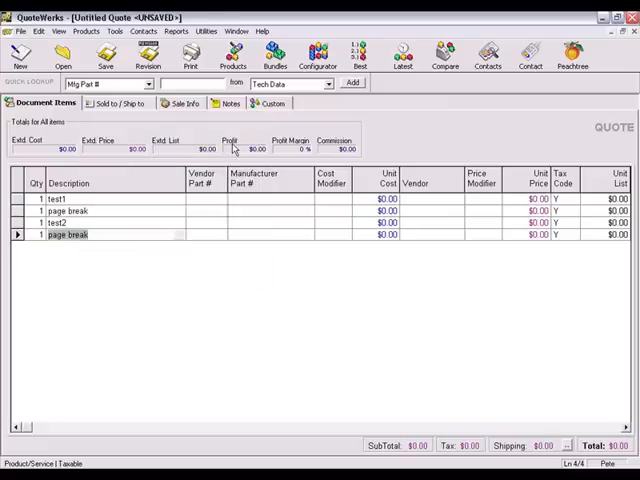